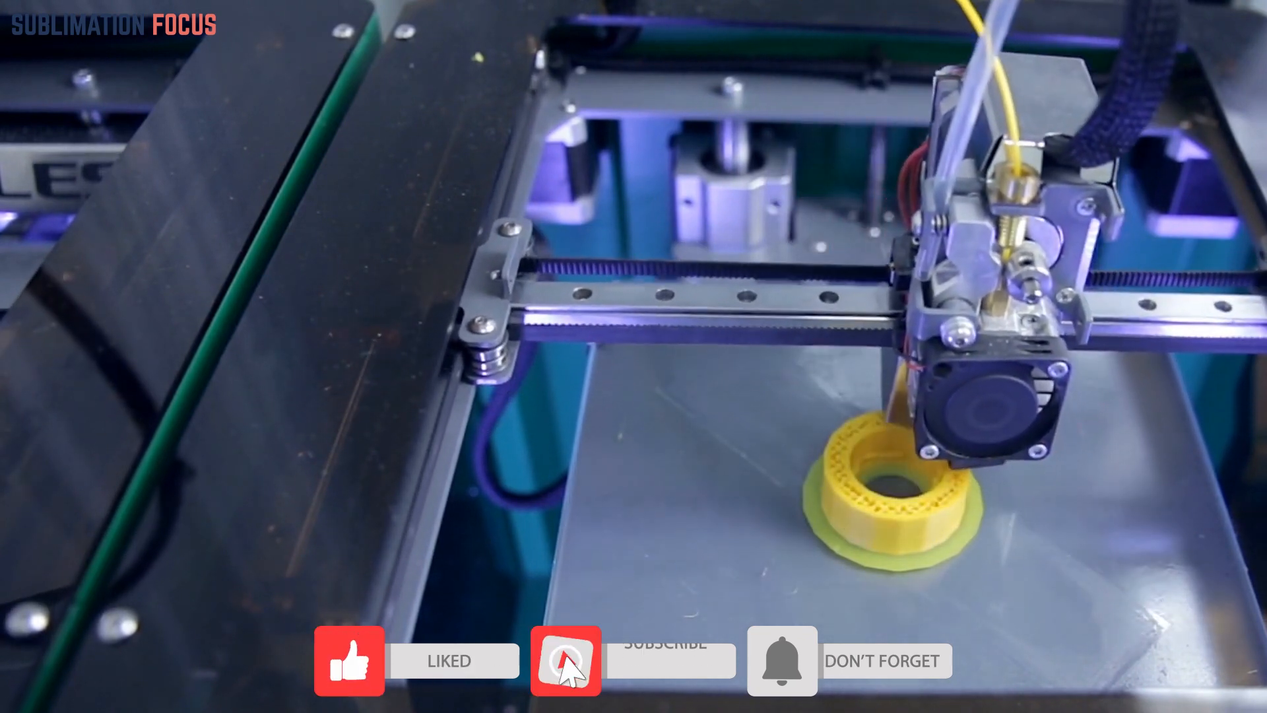
left_click(565, 660)
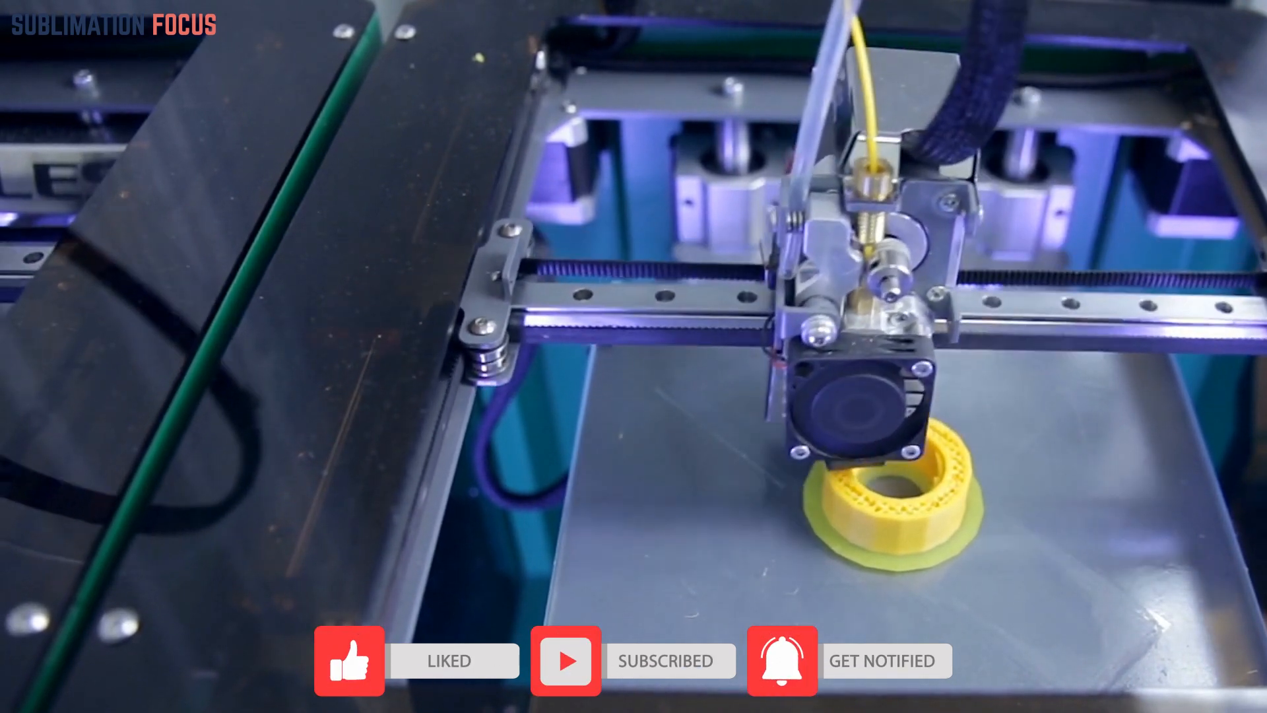